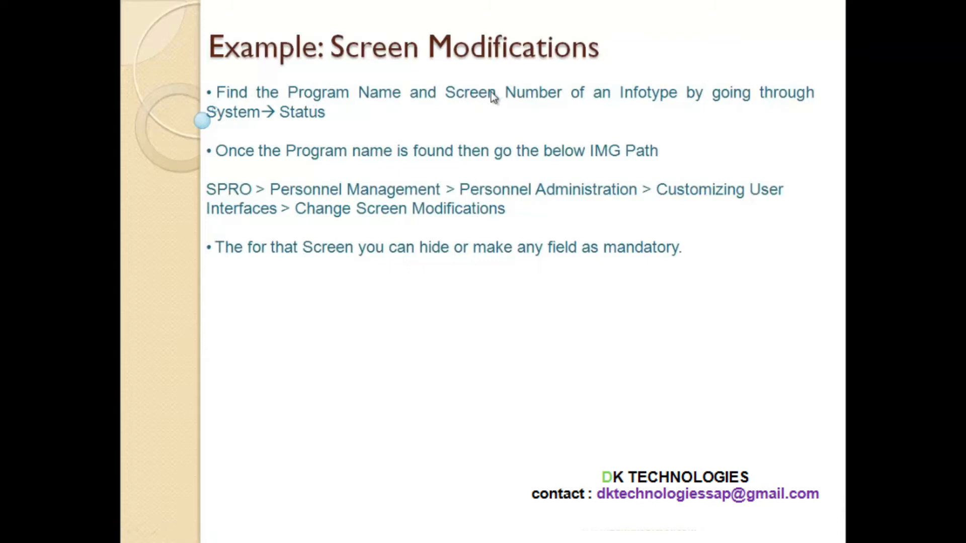
pyautogui.moveTo(306, 119)
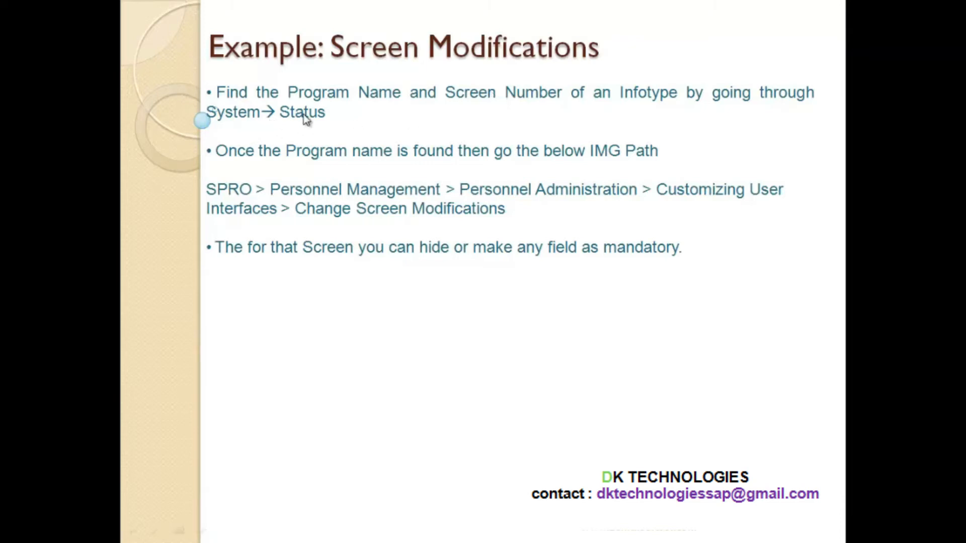
pyautogui.moveTo(273, 187)
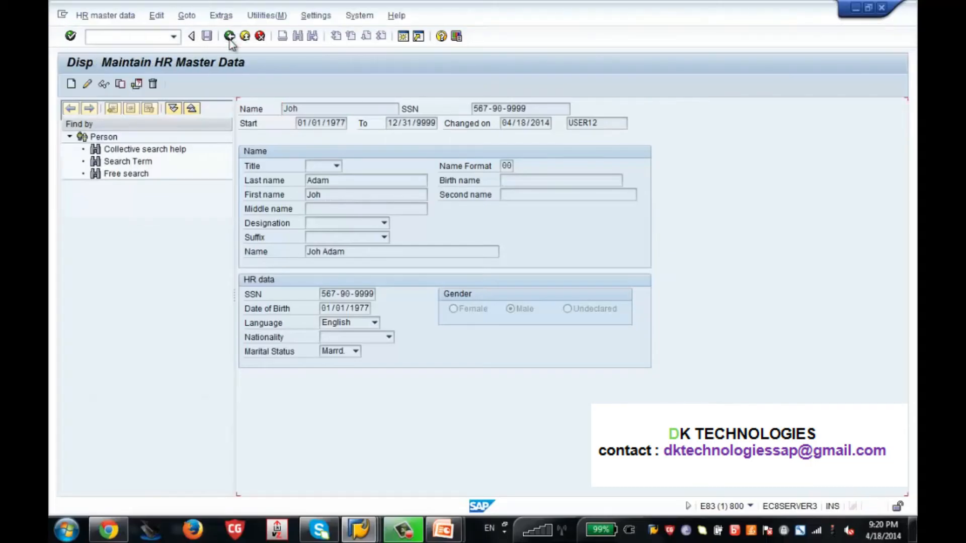
# Display the employee's Personal Data infotype via transaction PA30.
pyautogui.click(191, 36)
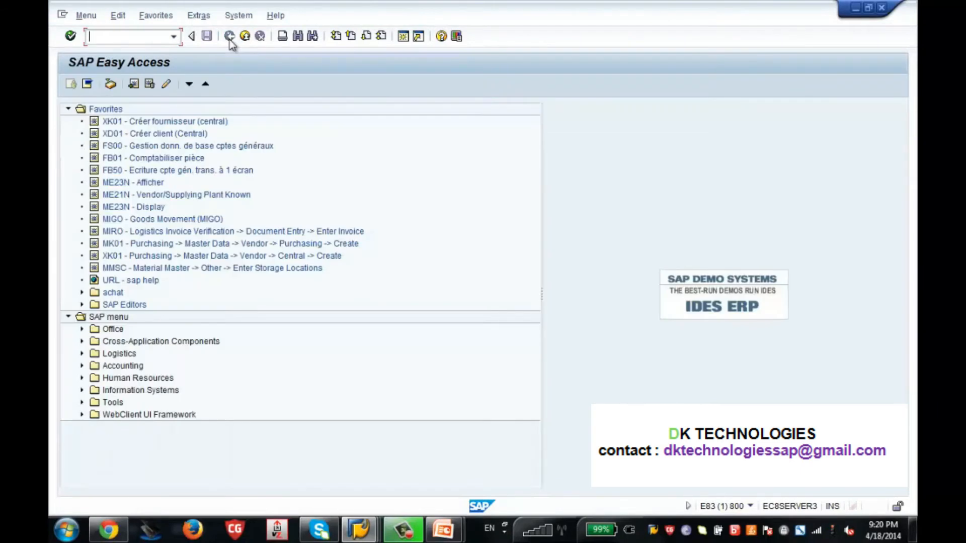
pyautogui.write('pa30')
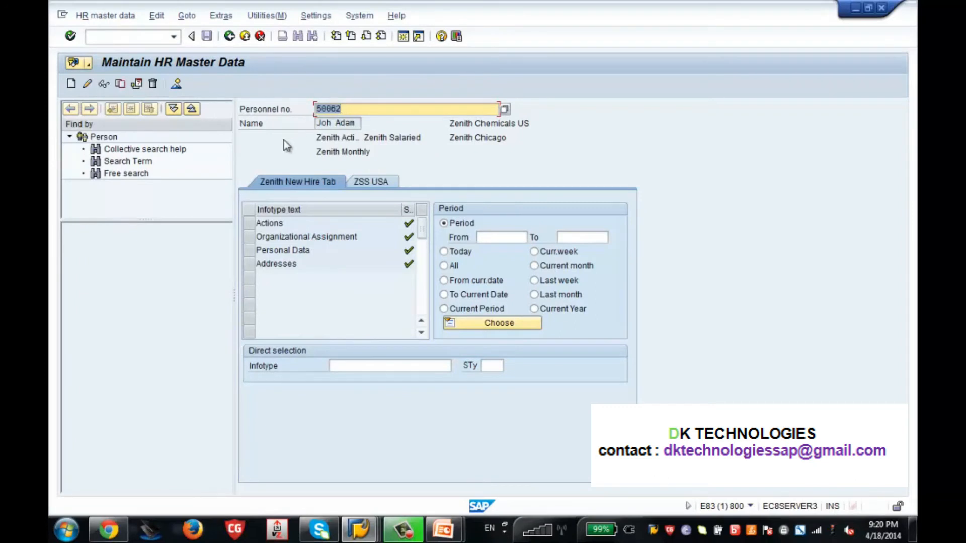
pyautogui.click(283, 251)
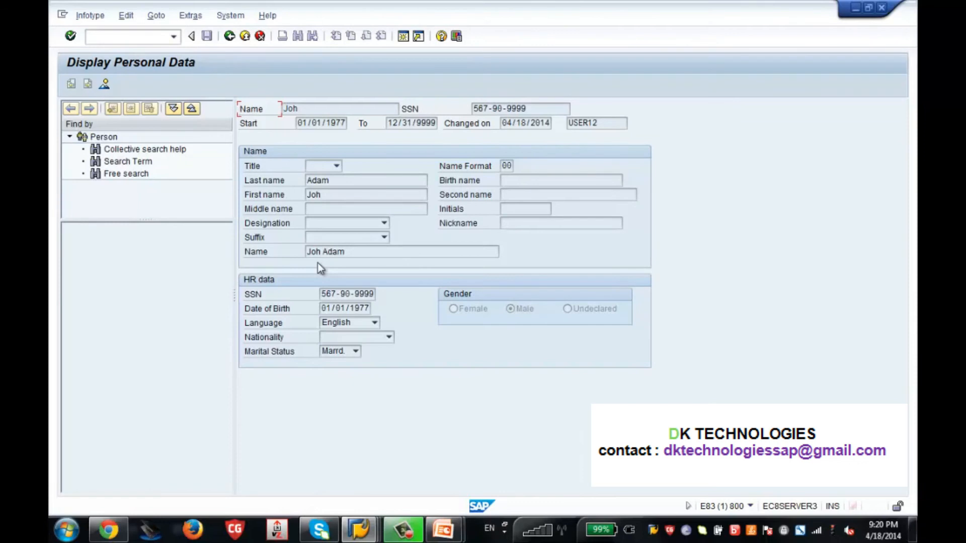
pyautogui.moveTo(459, 191)
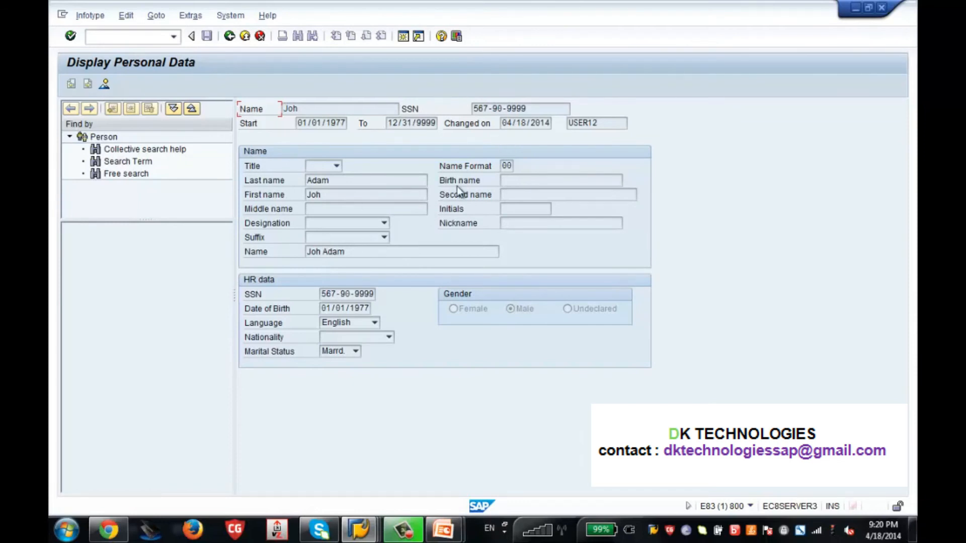
pyautogui.moveTo(492, 218)
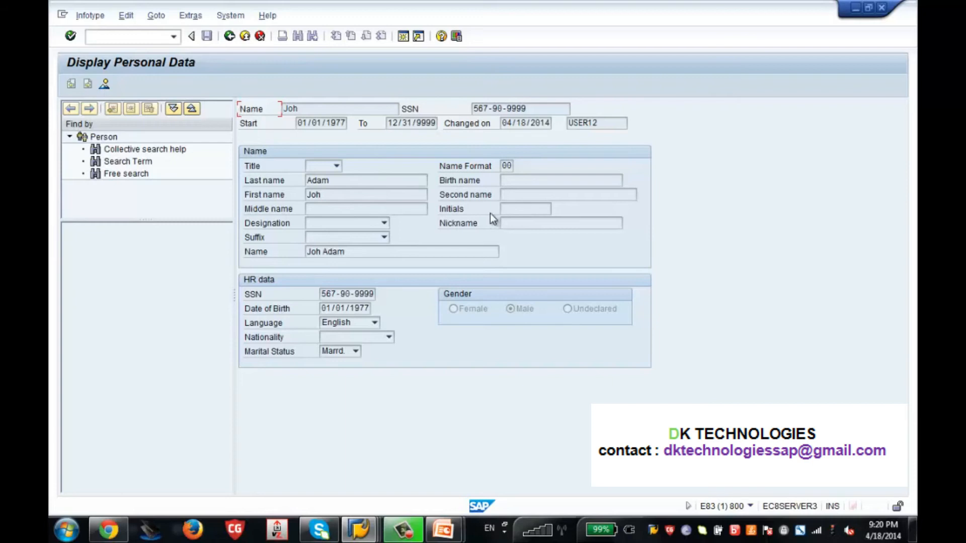
pyautogui.moveTo(502, 220)
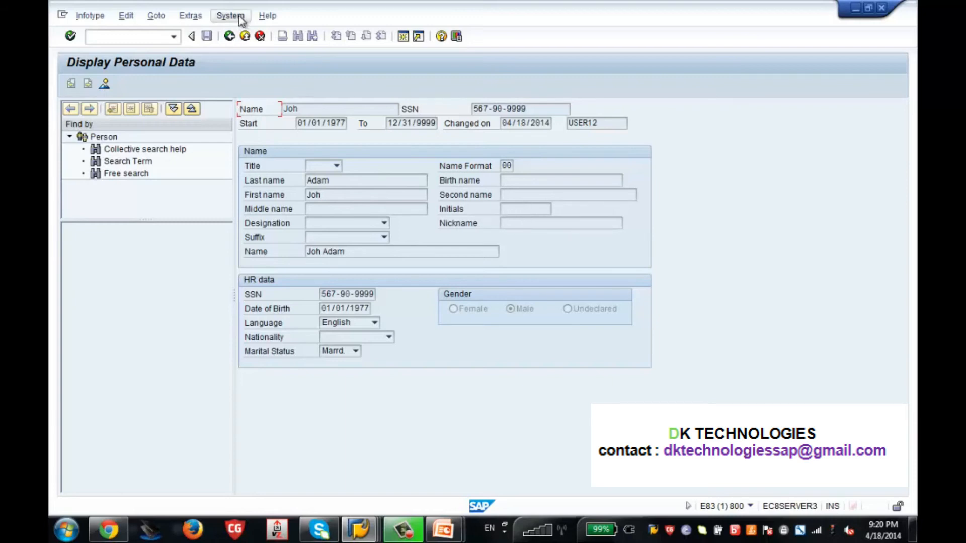
pyautogui.click(230, 15)
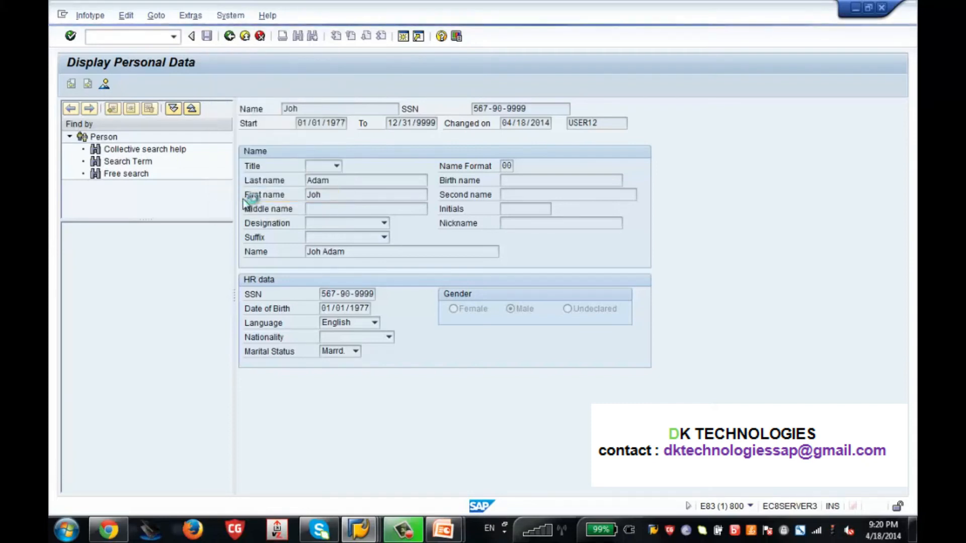
pyautogui.click(229, 15)
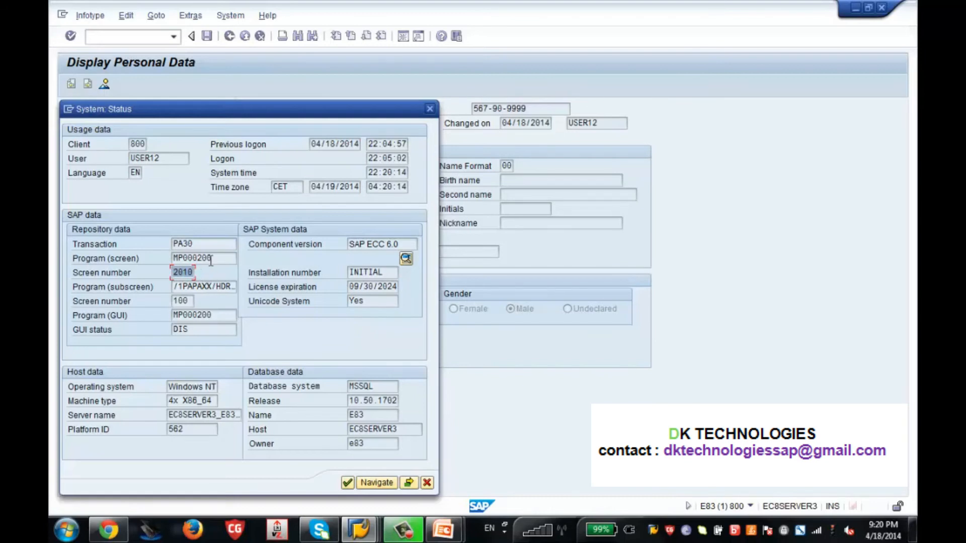
pyautogui.moveTo(204, 287)
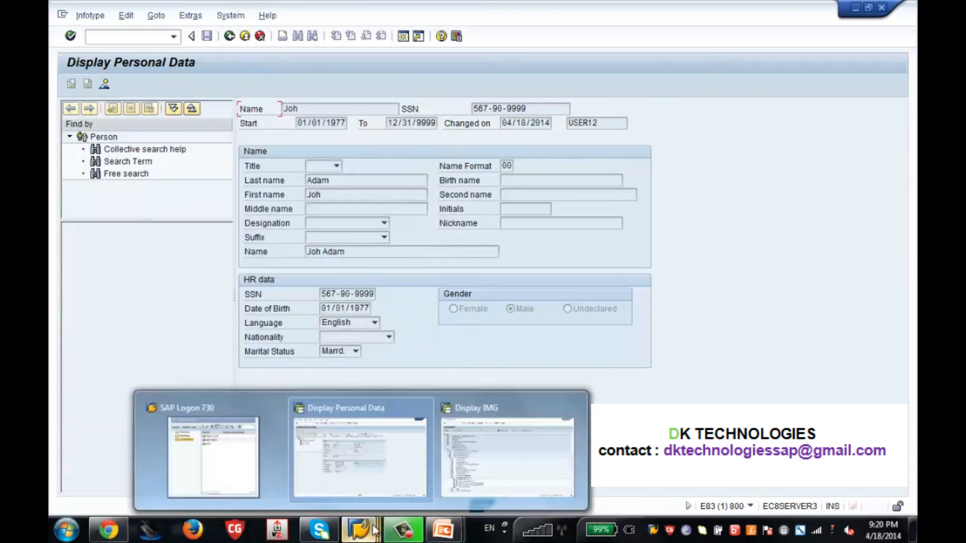
# Bring the Display IMG window with Change Screen Modifications to the front.
pyautogui.click(506, 450)
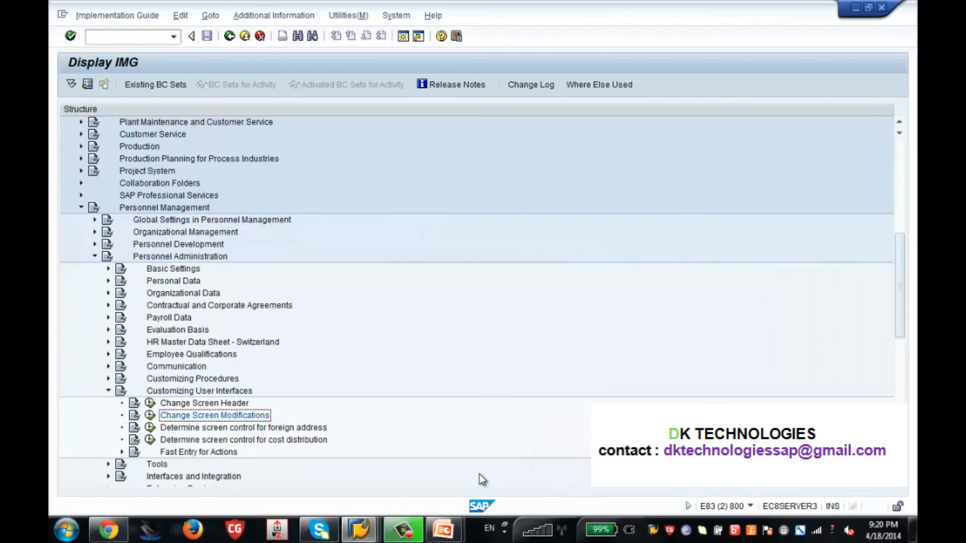
pyautogui.moveTo(145, 212)
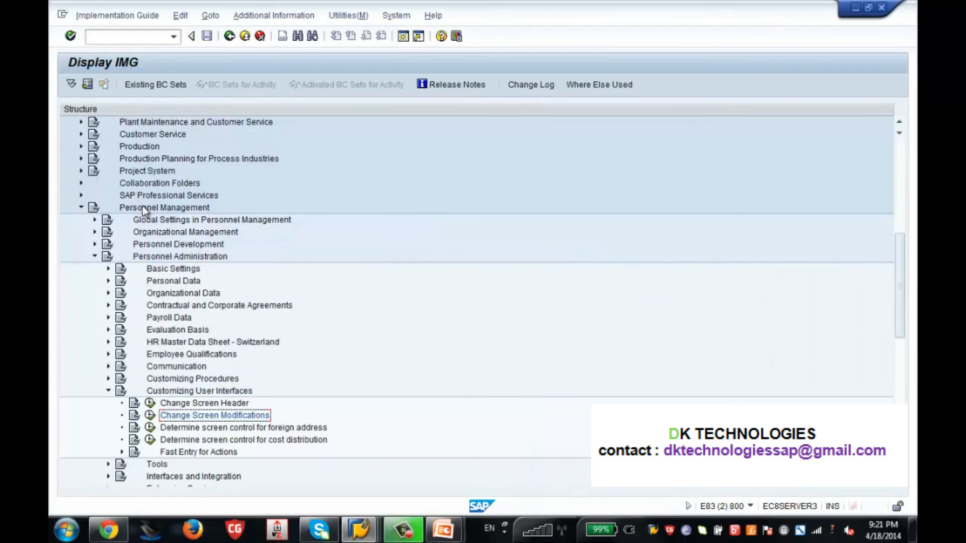
pyautogui.moveTo(194, 258)
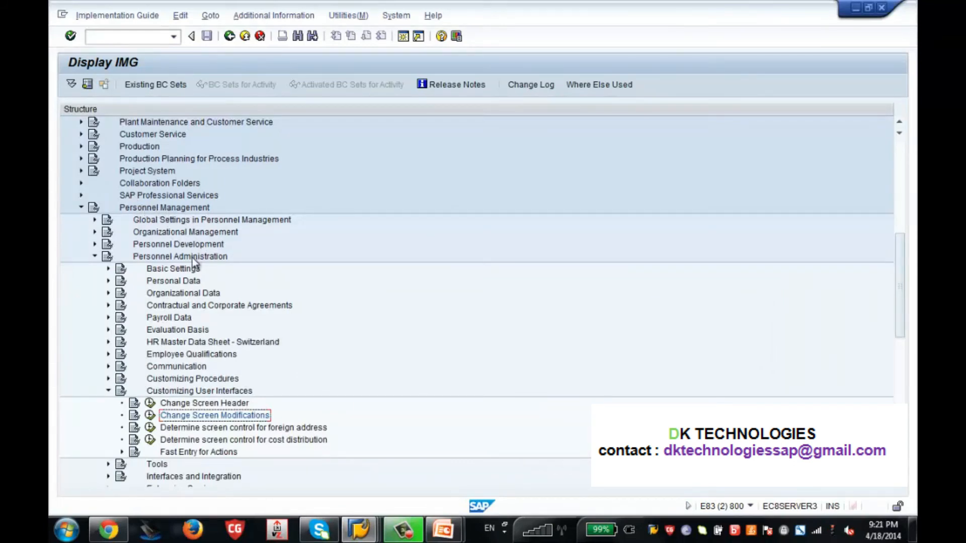
pyautogui.moveTo(224, 400)
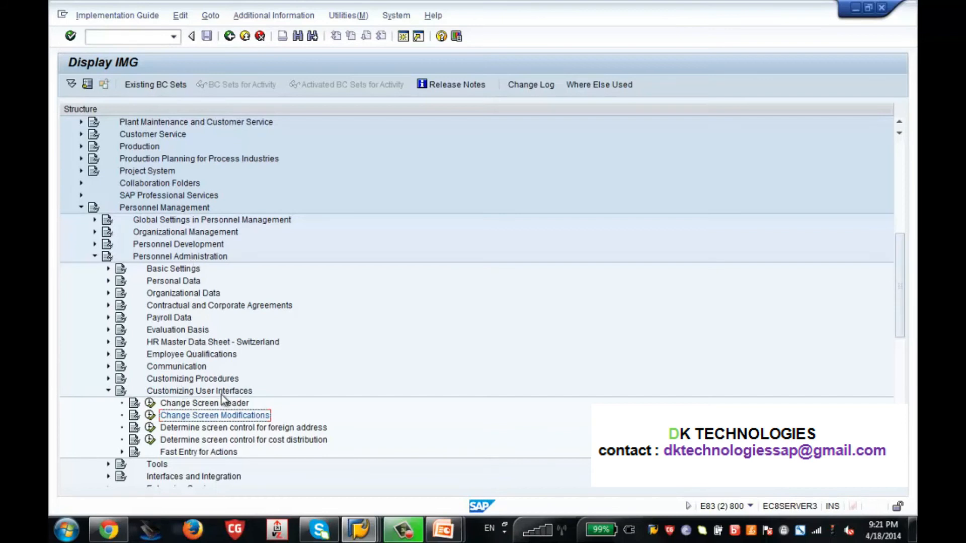
pyautogui.moveTo(169, 428)
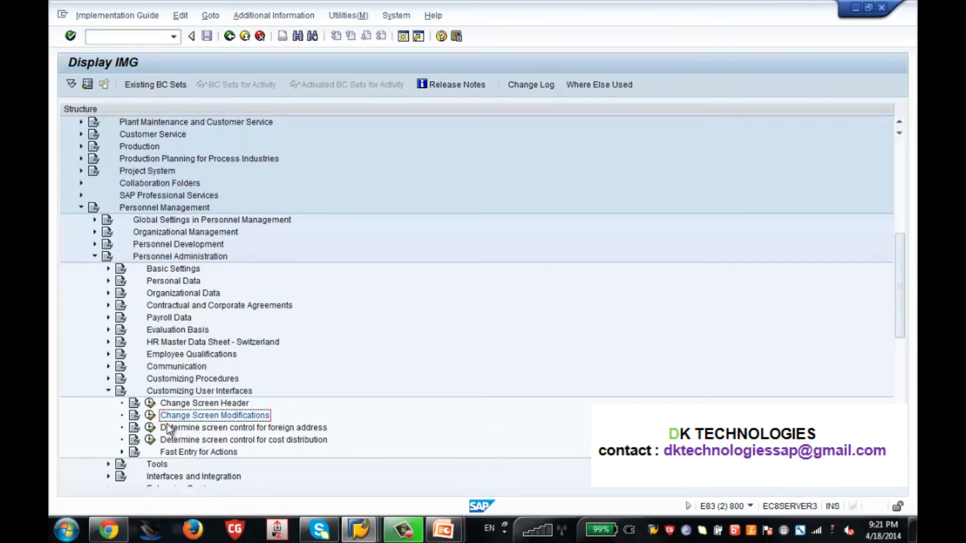
pyautogui.moveTo(150, 415)
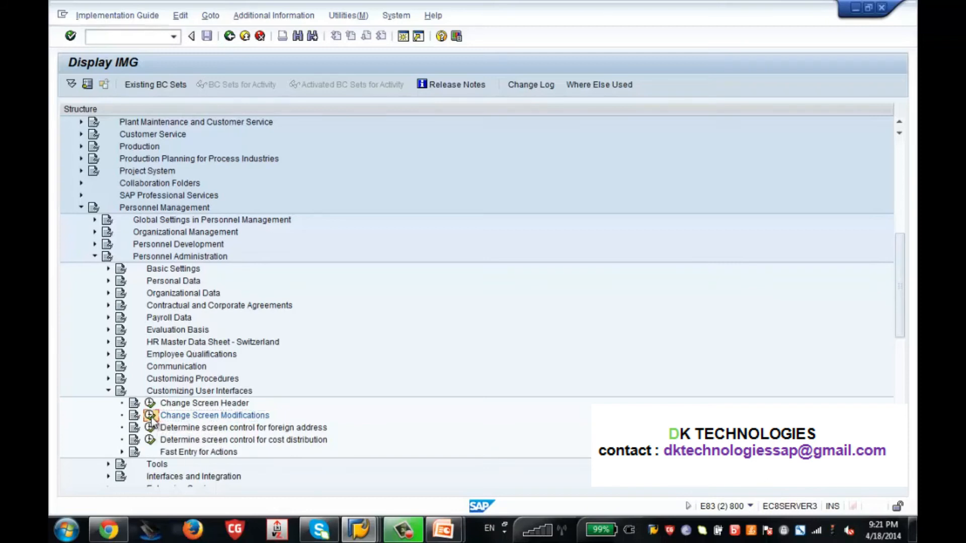
# Browse the Infotype Screen Control MP000200 entries, then return to the Personal Data display.
pyautogui.doubleClick(214, 415)
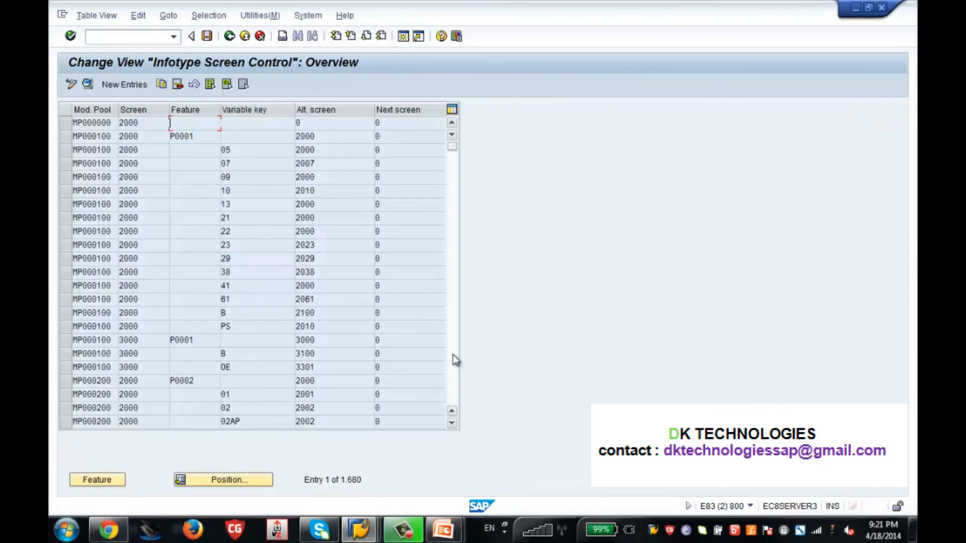
pyautogui.scroll(-3)
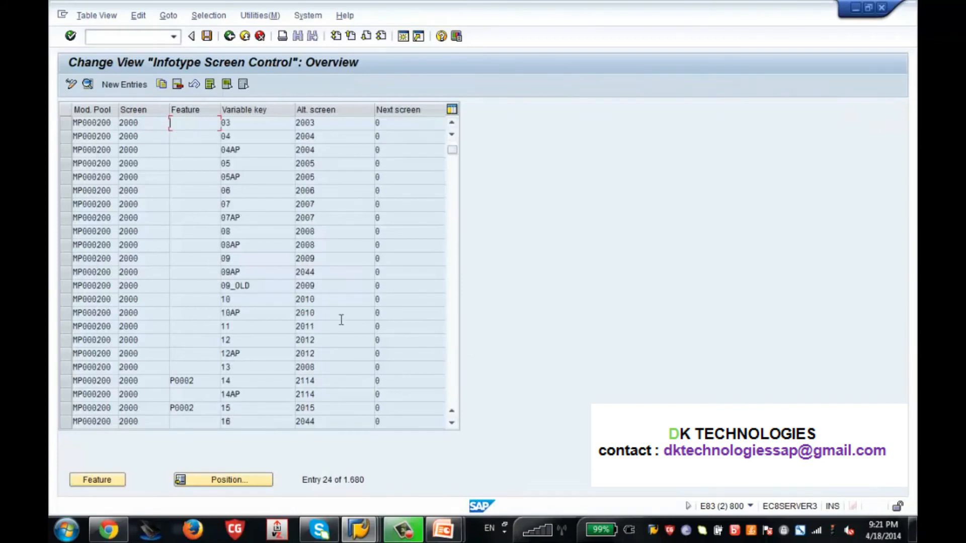
pyautogui.click(65, 299)
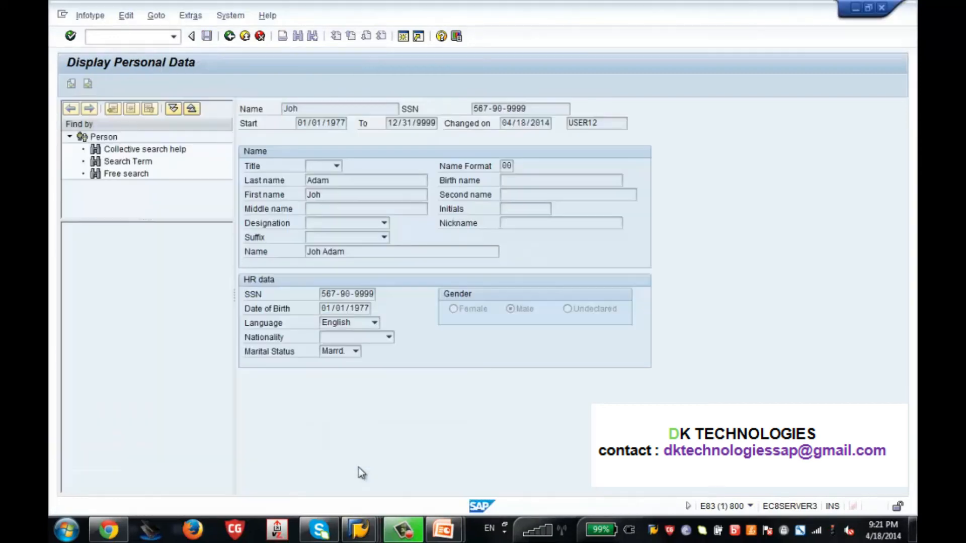
# Read program MP000200 and screen 2010 from System Status, then return to screen control.
pyautogui.click(230, 15)
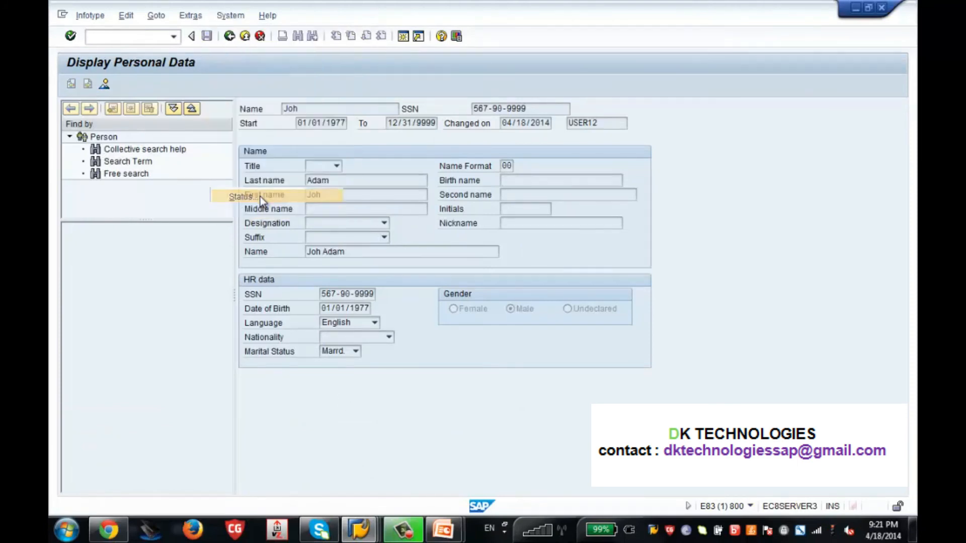
pyautogui.click(230, 15)
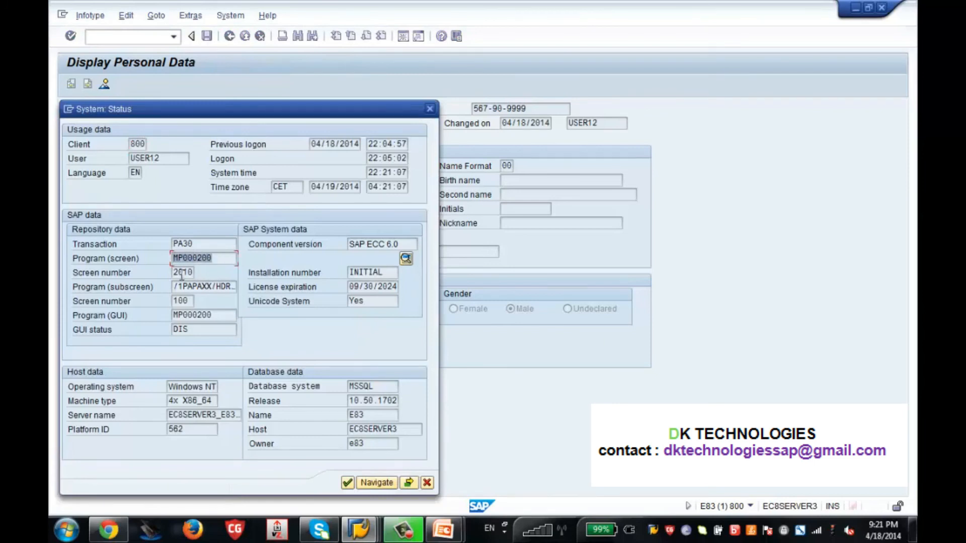
pyautogui.click(183, 273)
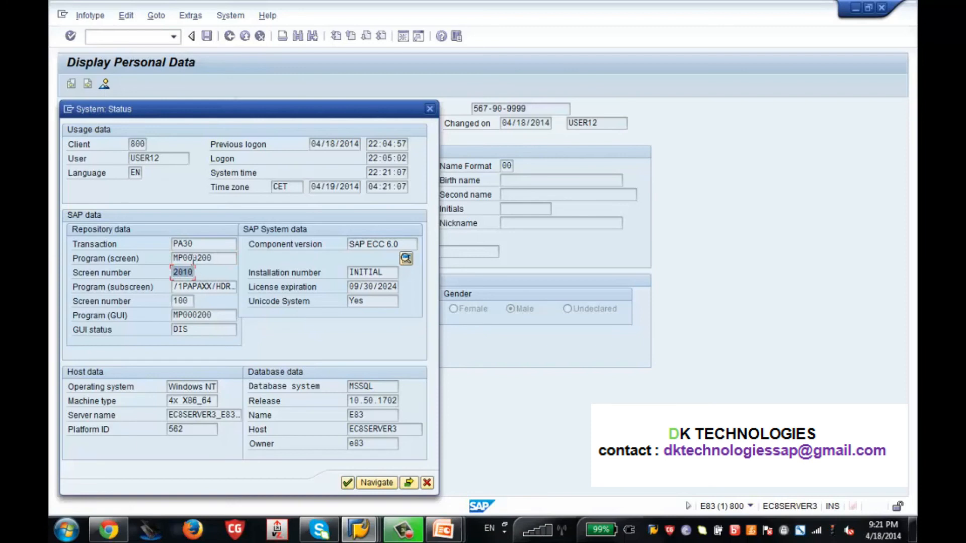
pyautogui.moveTo(361, 529)
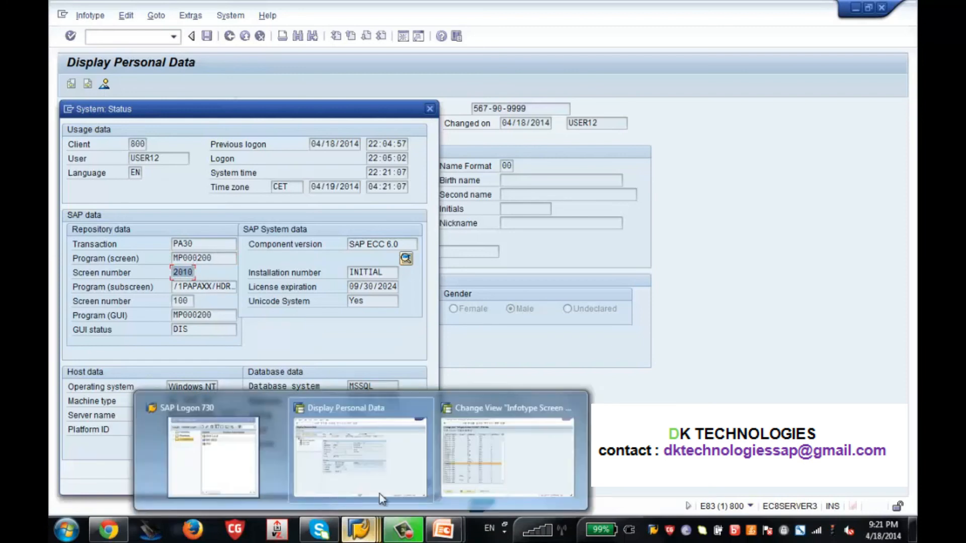
pyautogui.click(507, 456)
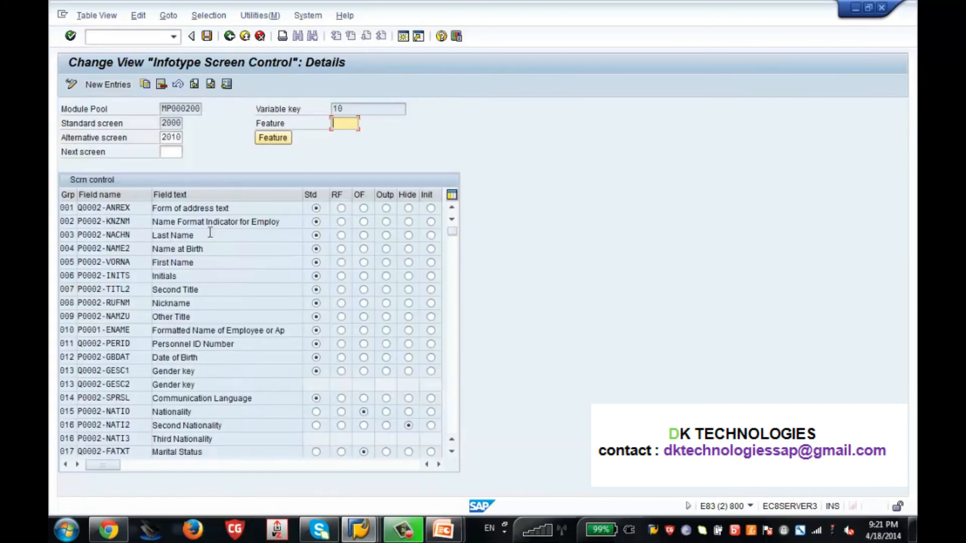
pyautogui.moveTo(172, 369)
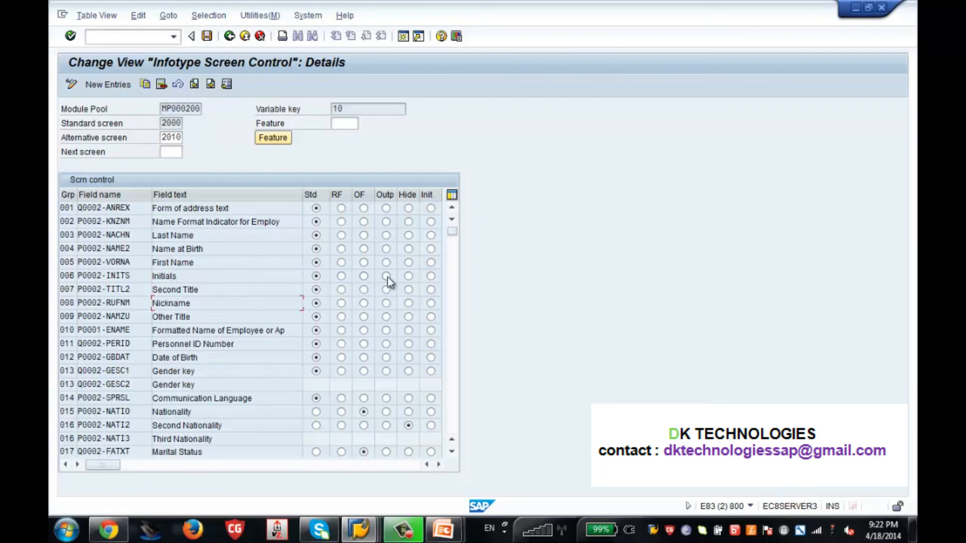
# Set P0002-INITS and P0002-RUFNM to Hide and save under the customizing request.
pyautogui.click(408, 276)
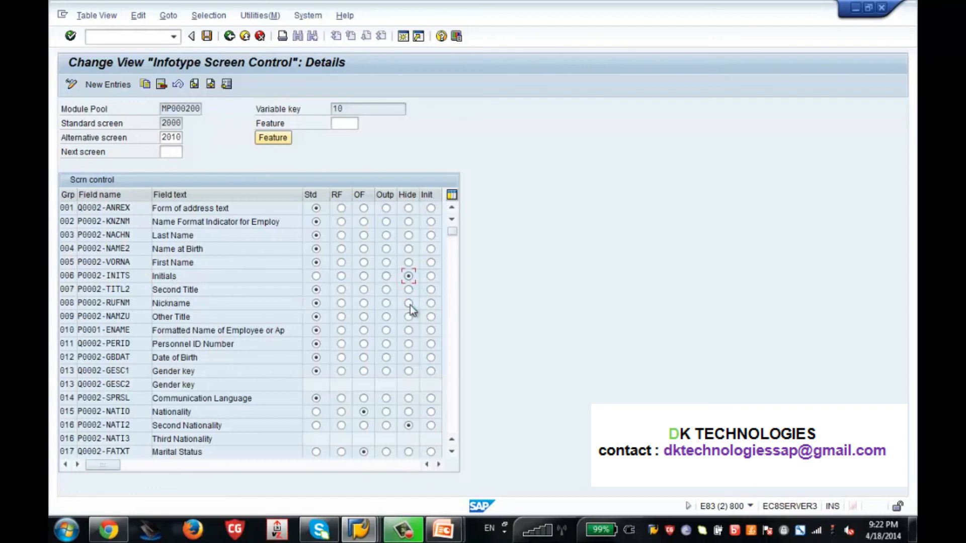
pyautogui.click(408, 303)
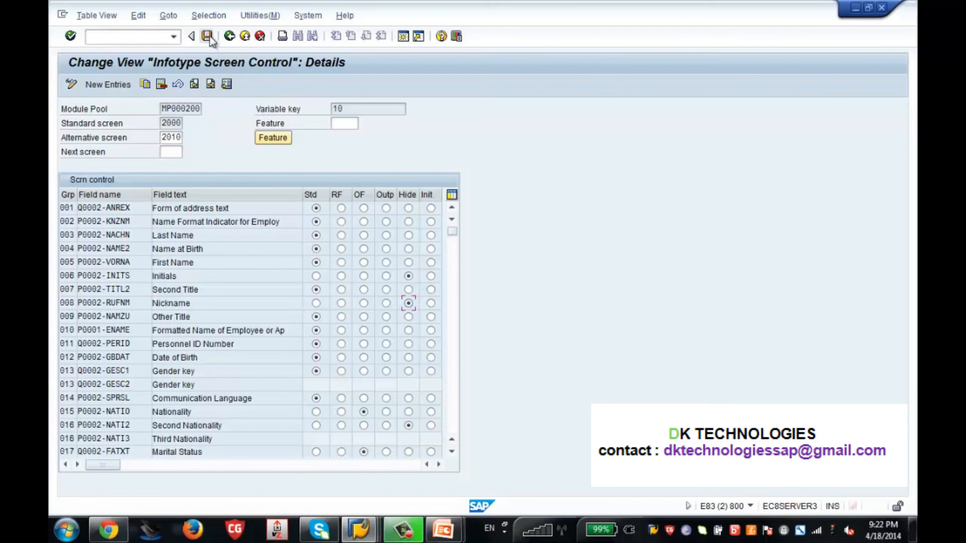
pyautogui.click(191, 36)
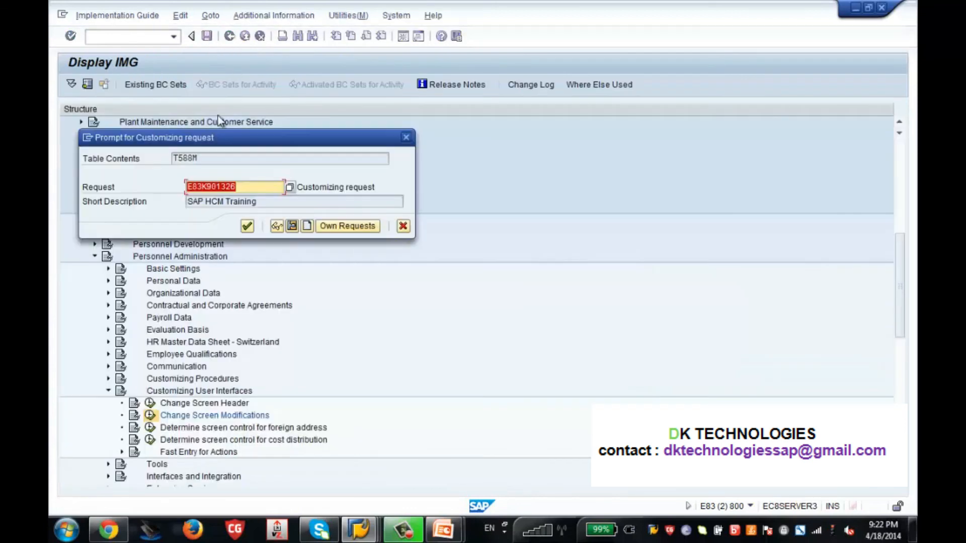
pyautogui.click(247, 225)
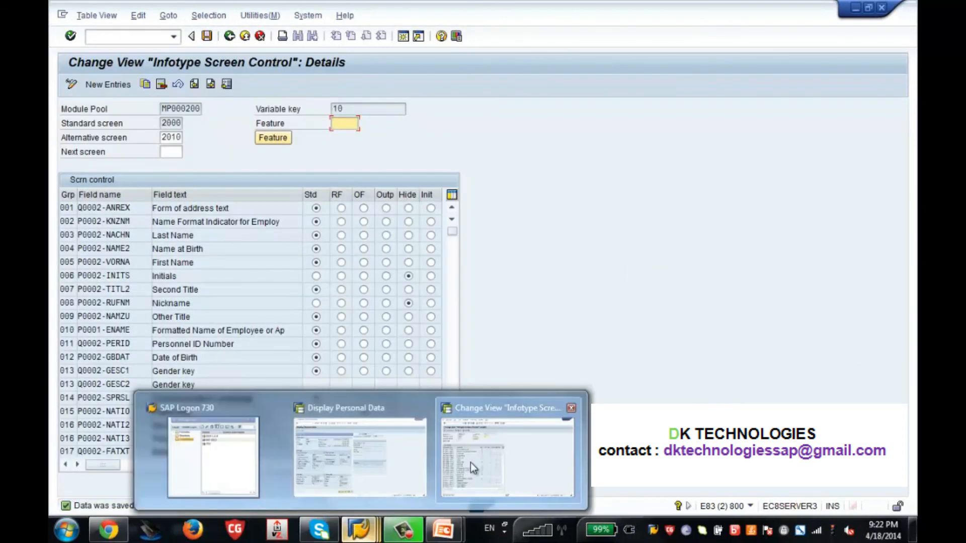
# Close the System Status dialog and go back to Maintain HR Master Data.
pyautogui.click(360, 455)
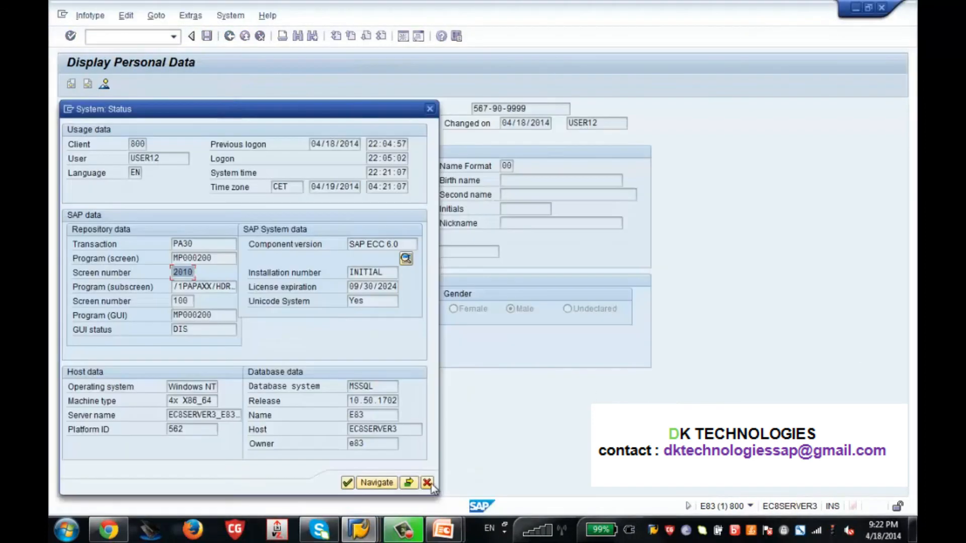
pyautogui.click(426, 482)
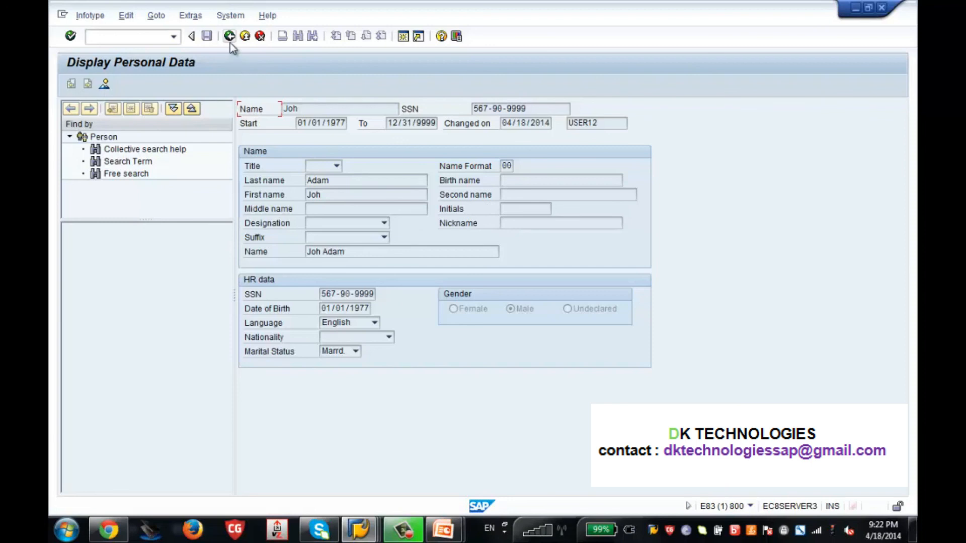
pyautogui.click(191, 36)
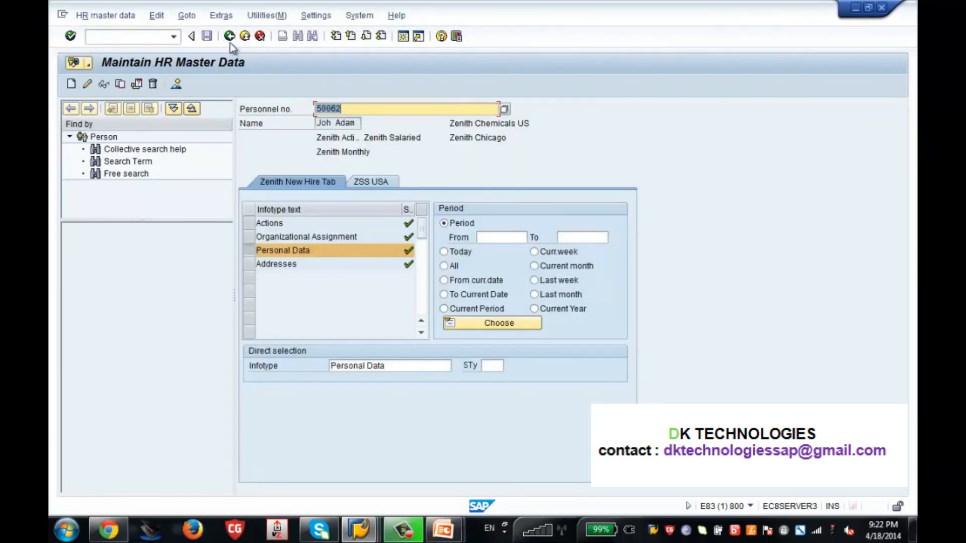
pyautogui.moveTo(104, 84)
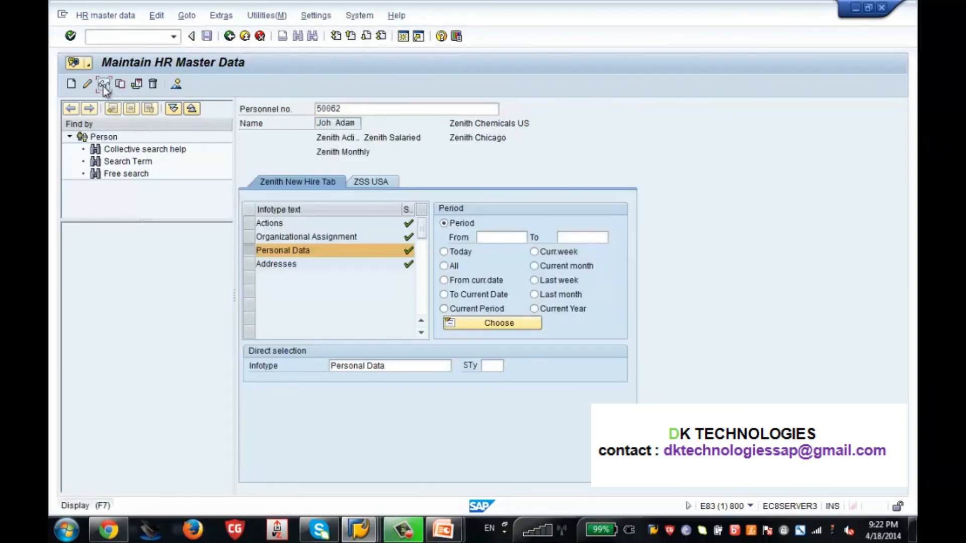